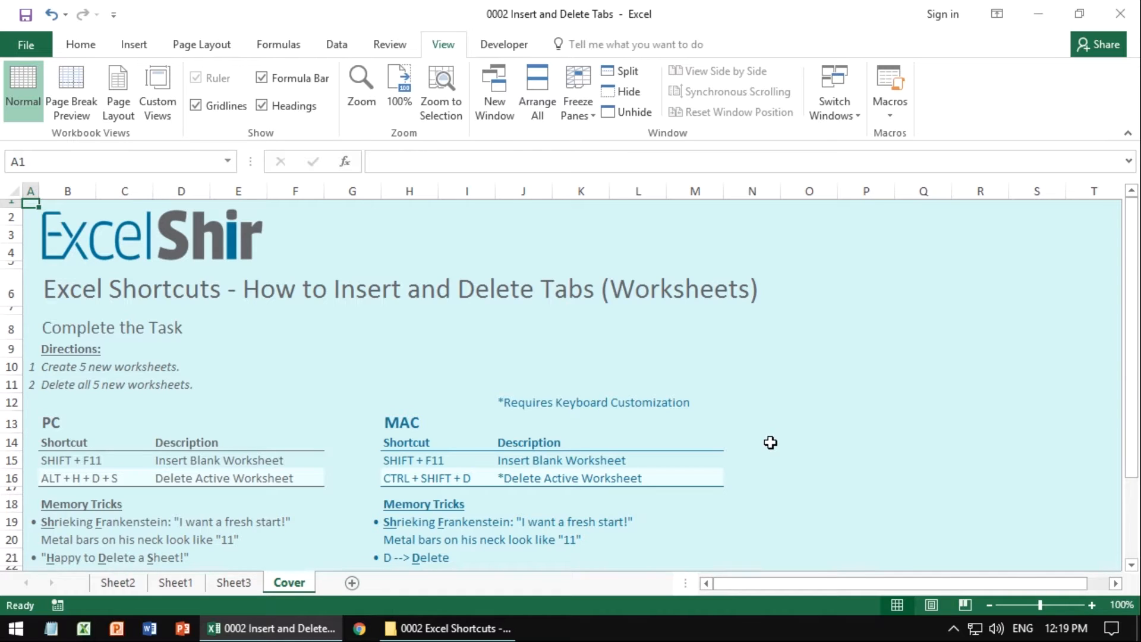
mouse_move(222, 489)
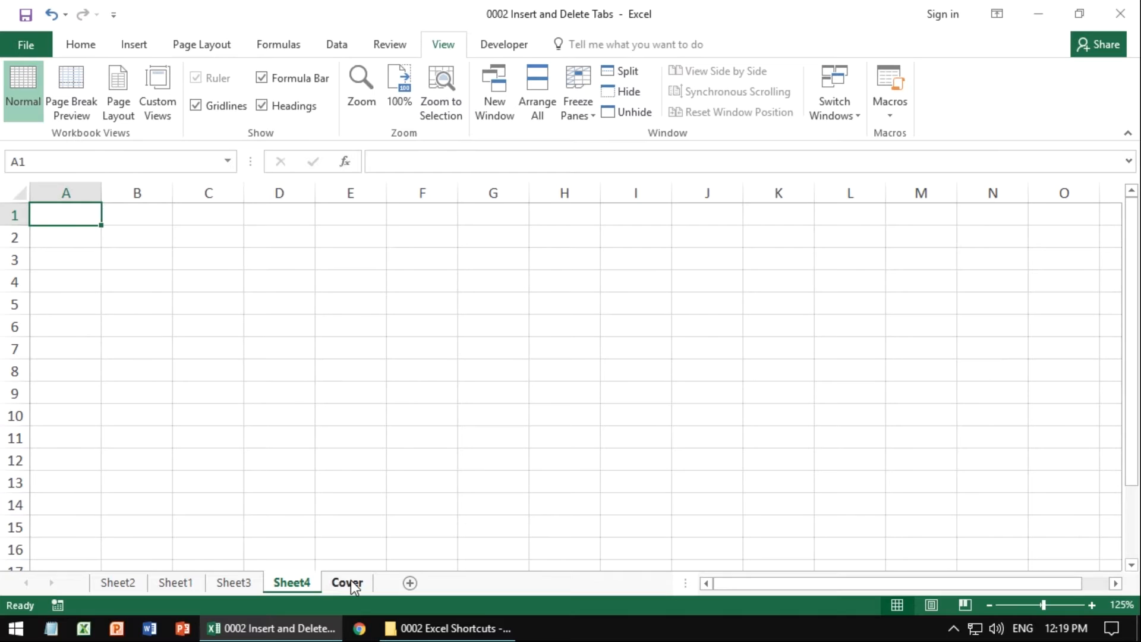
Step: Delete the Sheet3 worksheet via Home > Delete Sheet, then select Sheet4
left_click(346, 583)
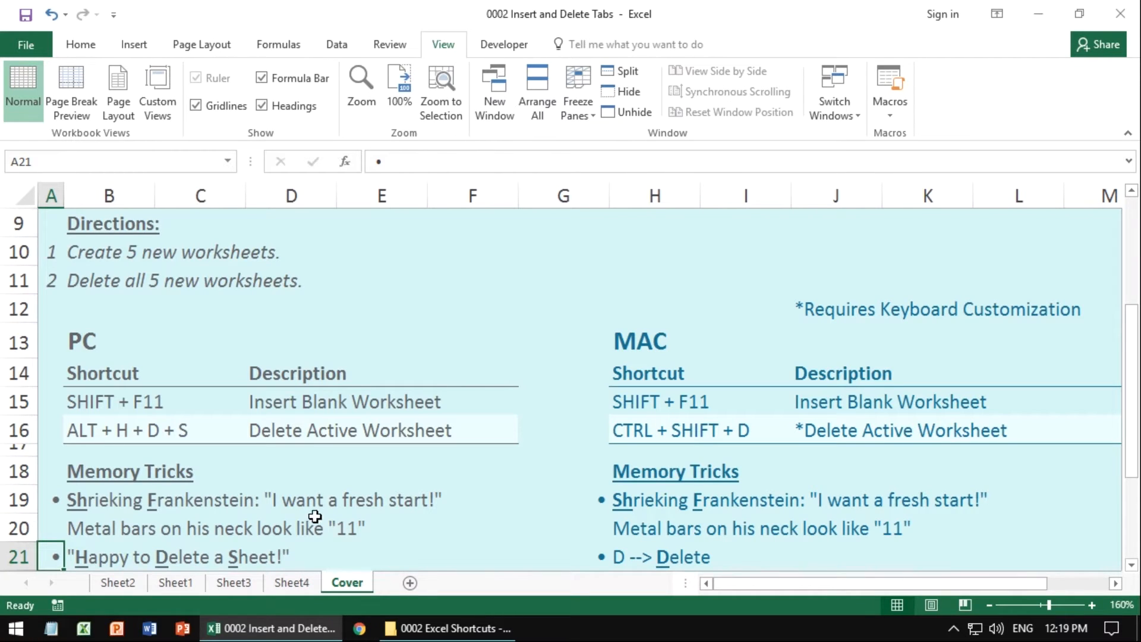
mouse_move(281, 481)
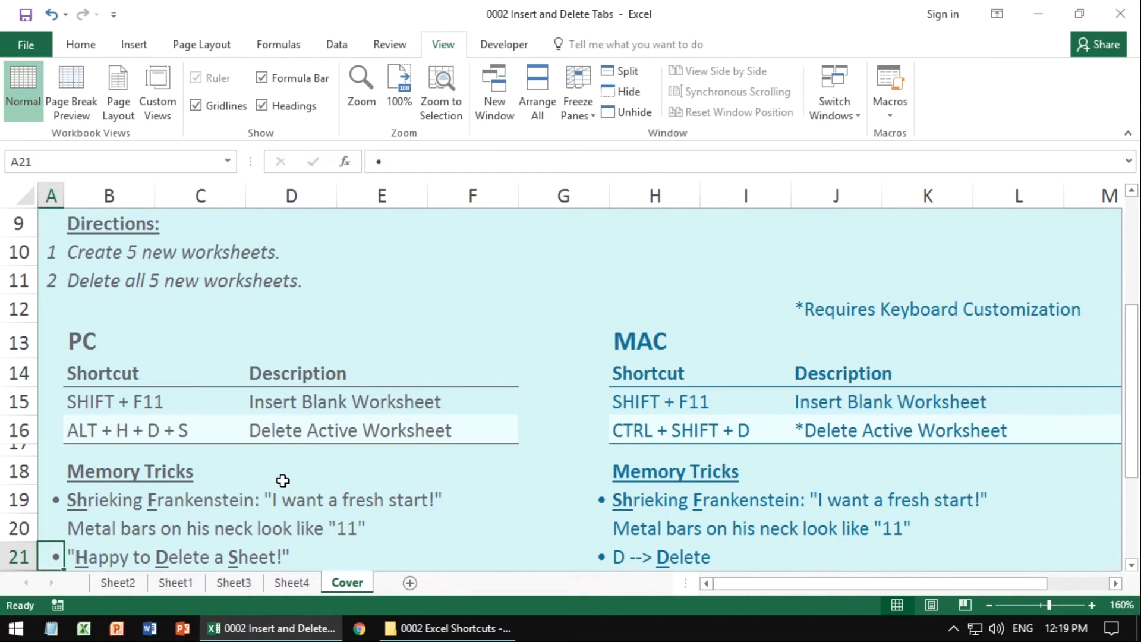
mouse_move(216, 578)
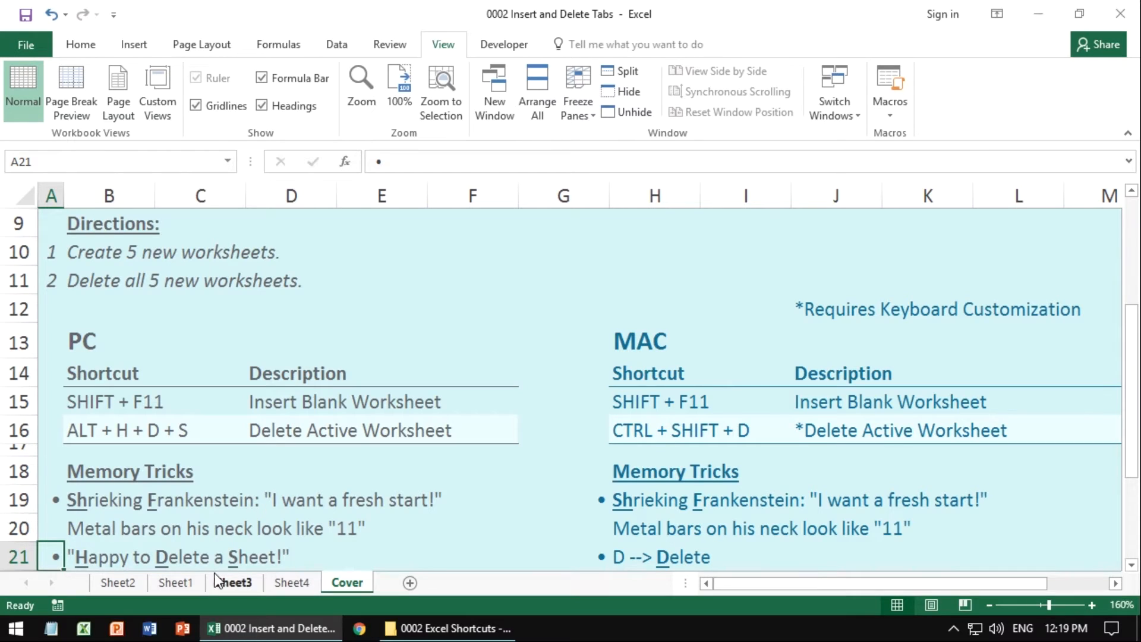
left_click(234, 583)
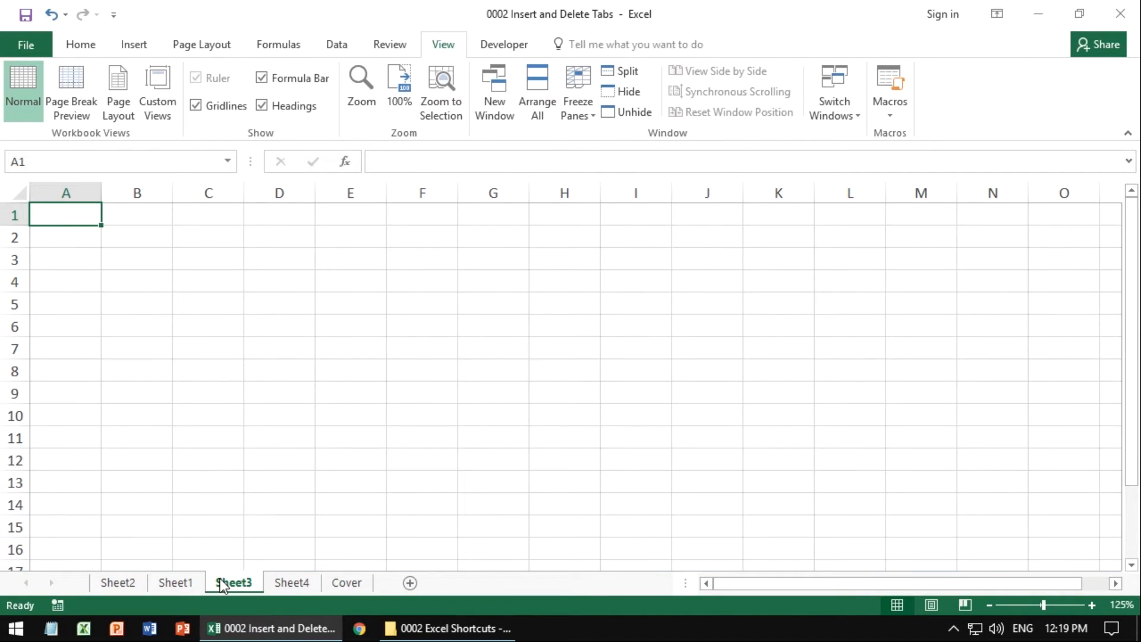
left_click(80, 44)
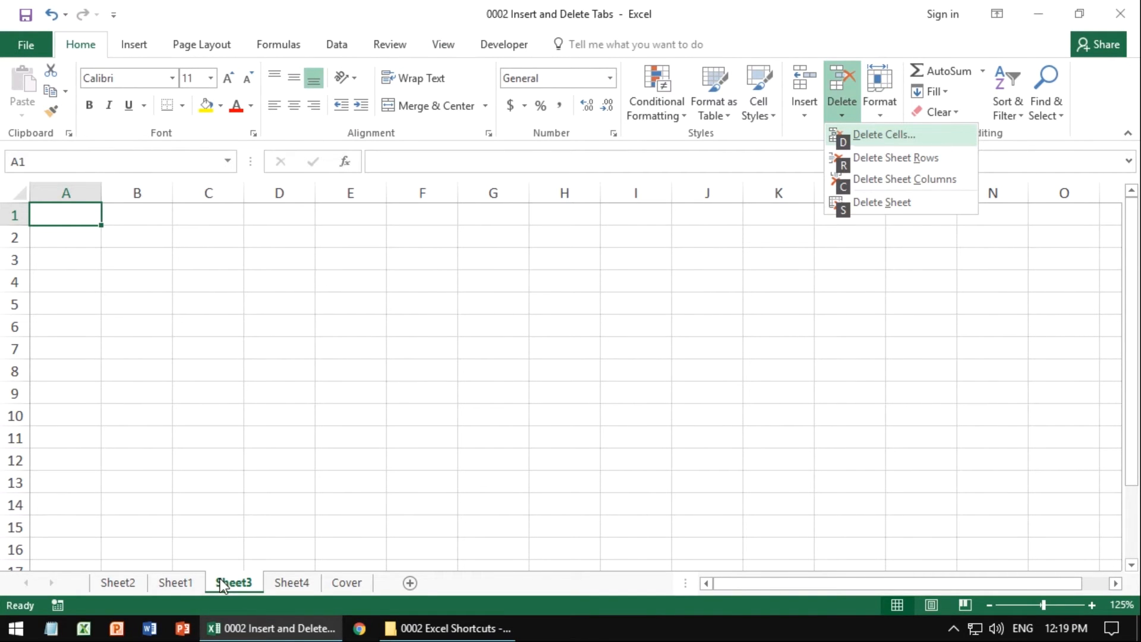
left_click(882, 202)
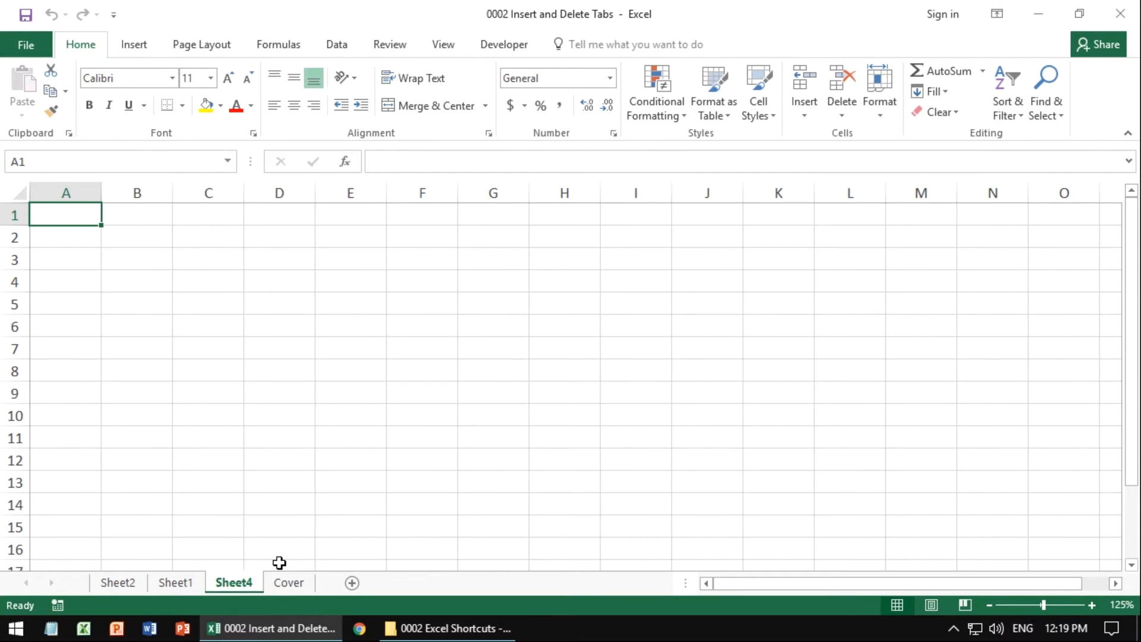
left_click(288, 582)
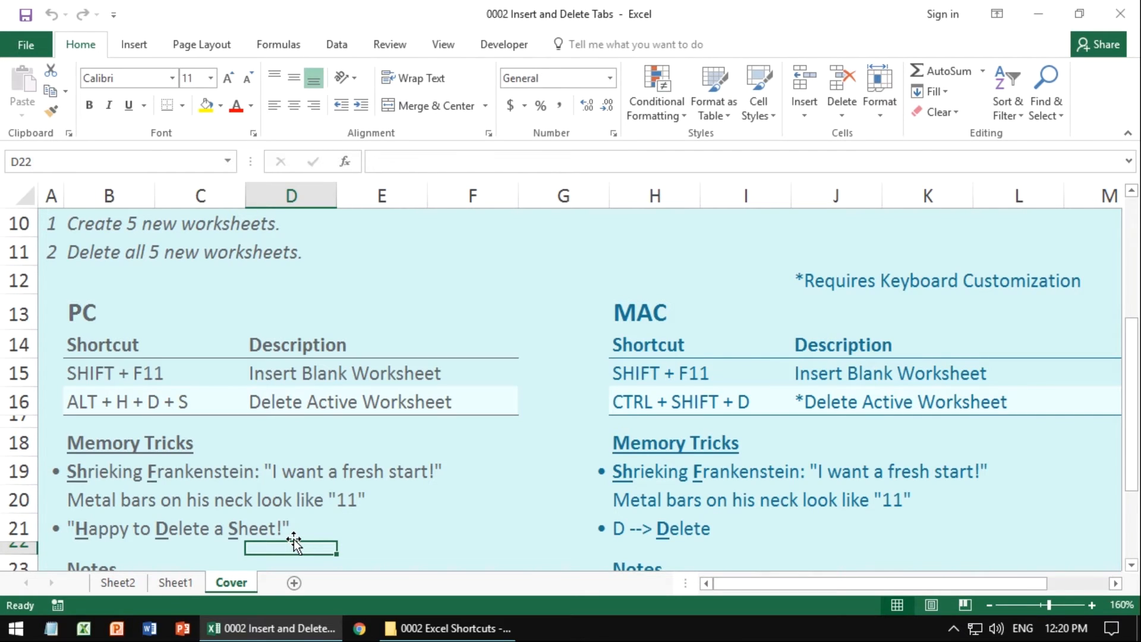
mouse_move(223, 415)
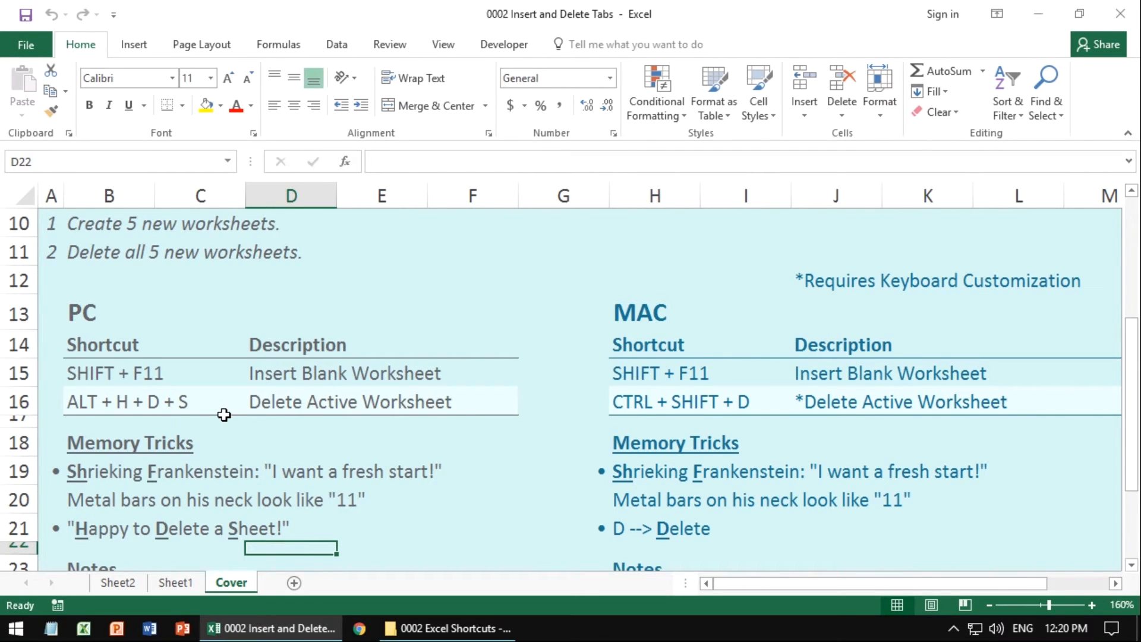
left_click(110, 550)
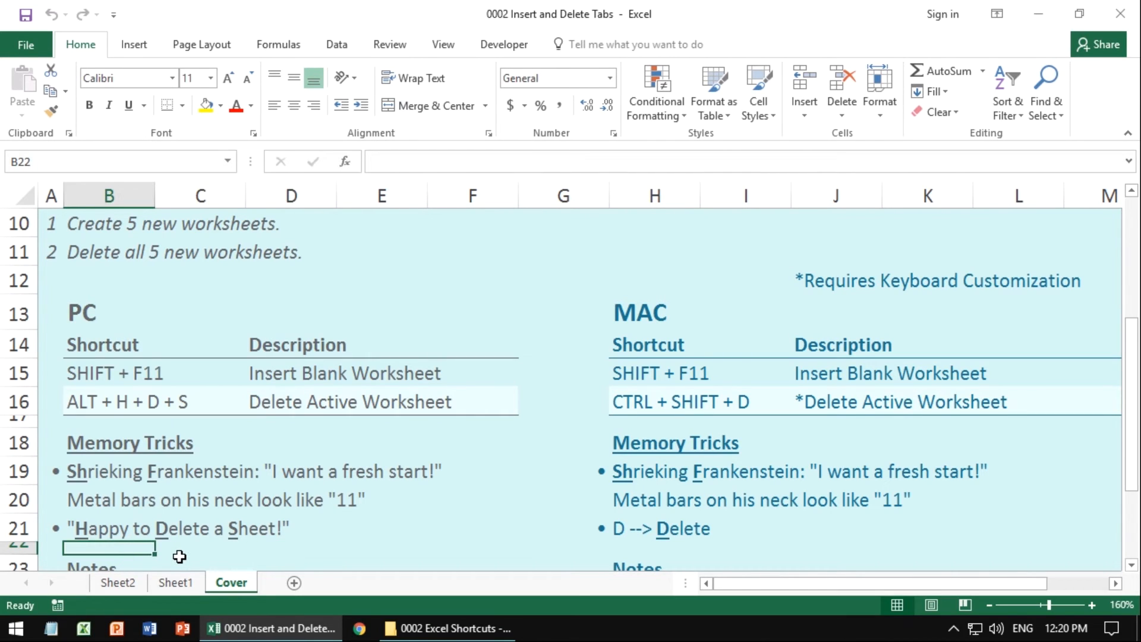
mouse_move(105, 420)
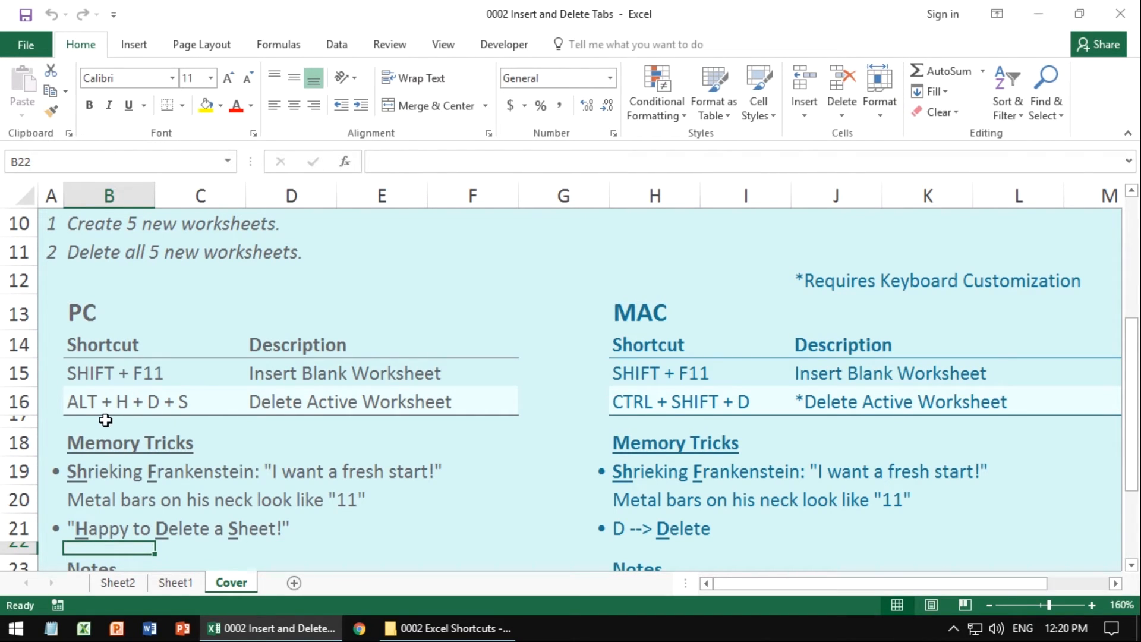
left_click(654, 401)
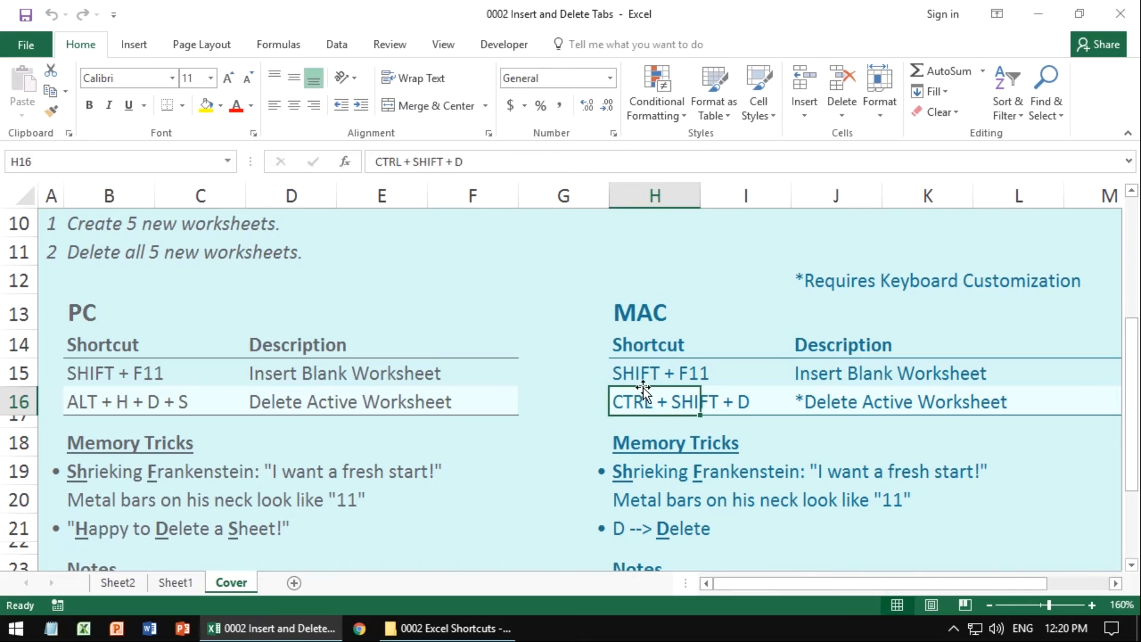
left_click(654, 373)
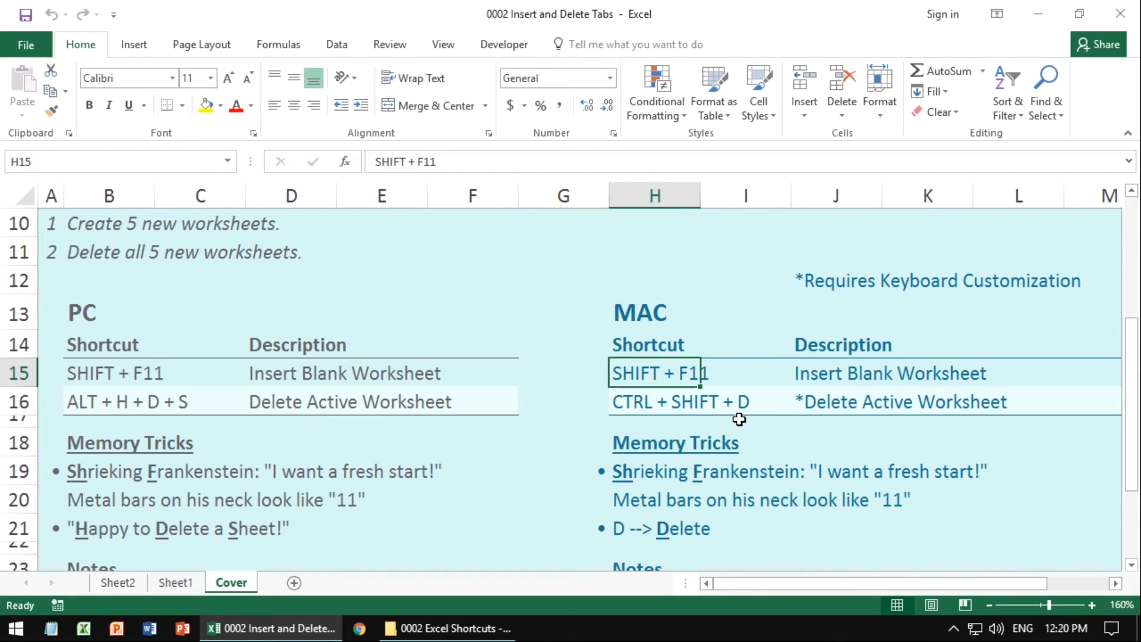
mouse_move(765, 414)
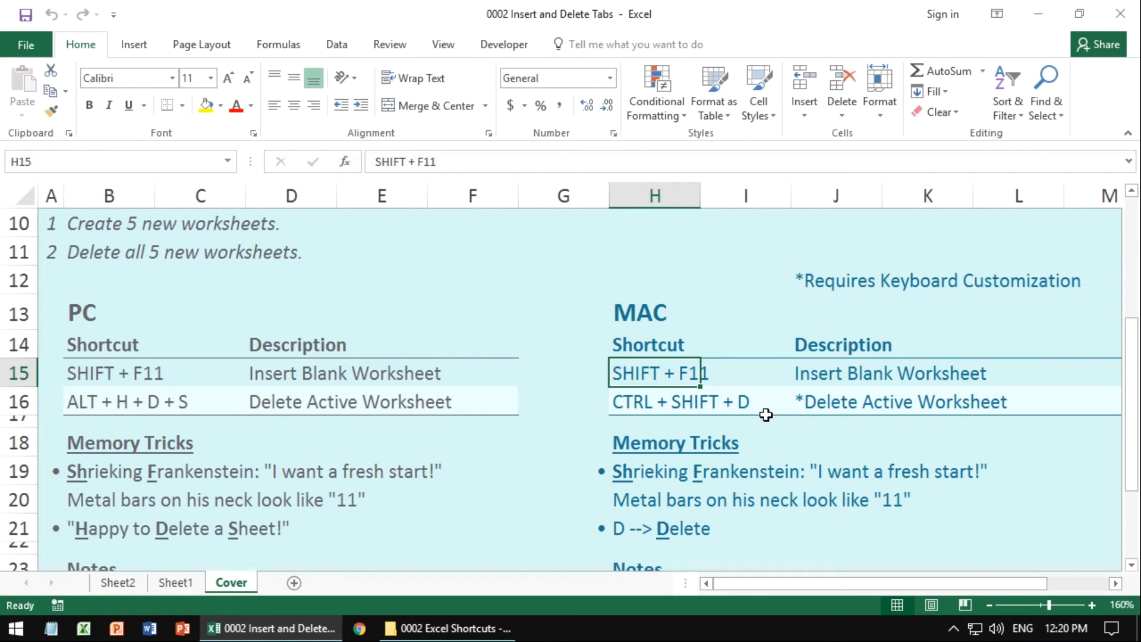
mouse_move(762, 412)
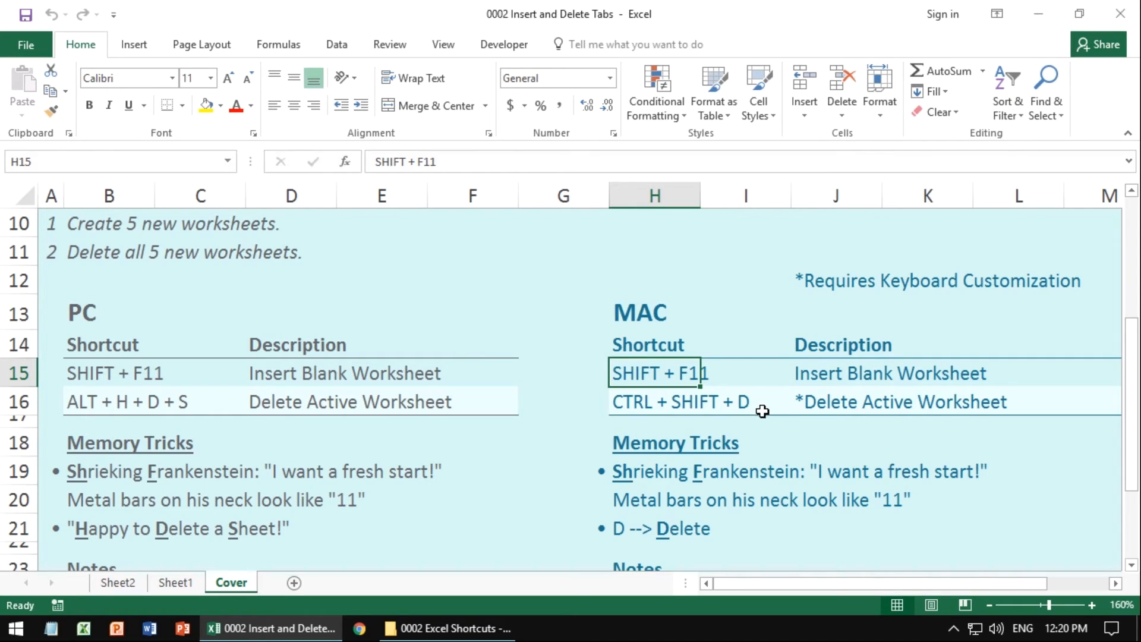
left_click(744, 421)
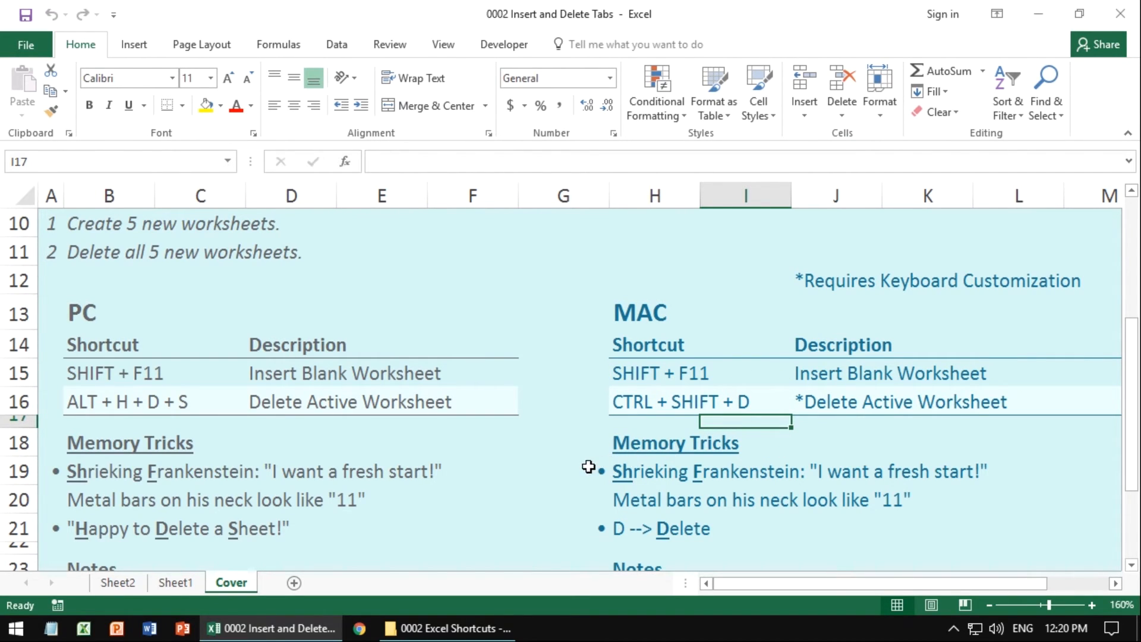
mouse_move(554, 475)
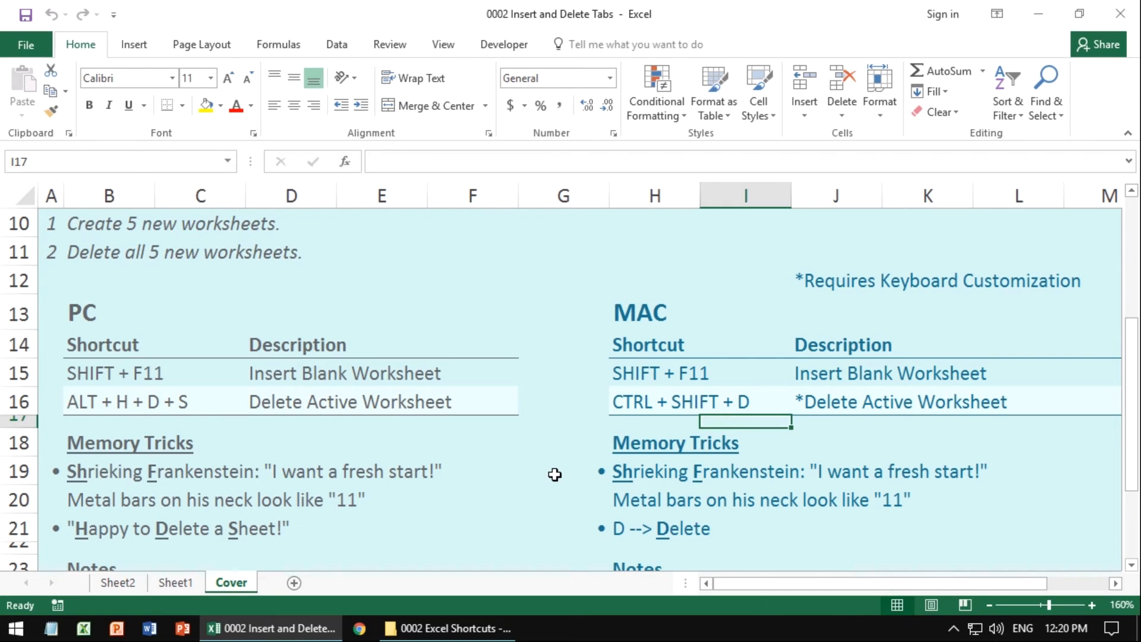
mouse_move(511, 498)
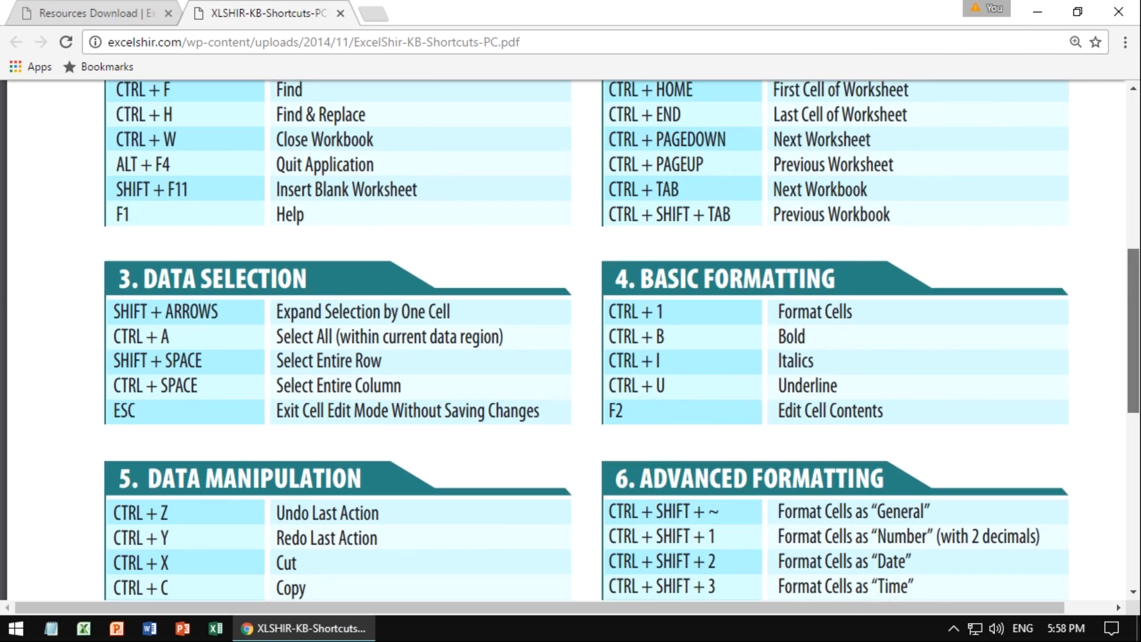
Step: Scroll down through the ExcelShir PC keyboard shortcuts PDF in Chrome
scroll("down", 3)
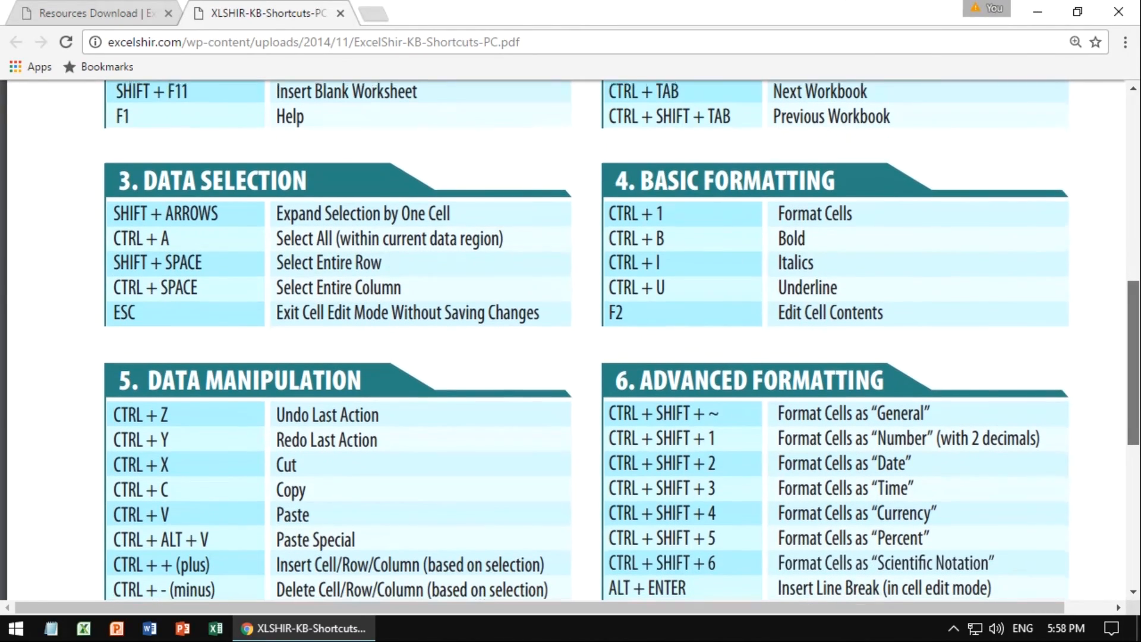